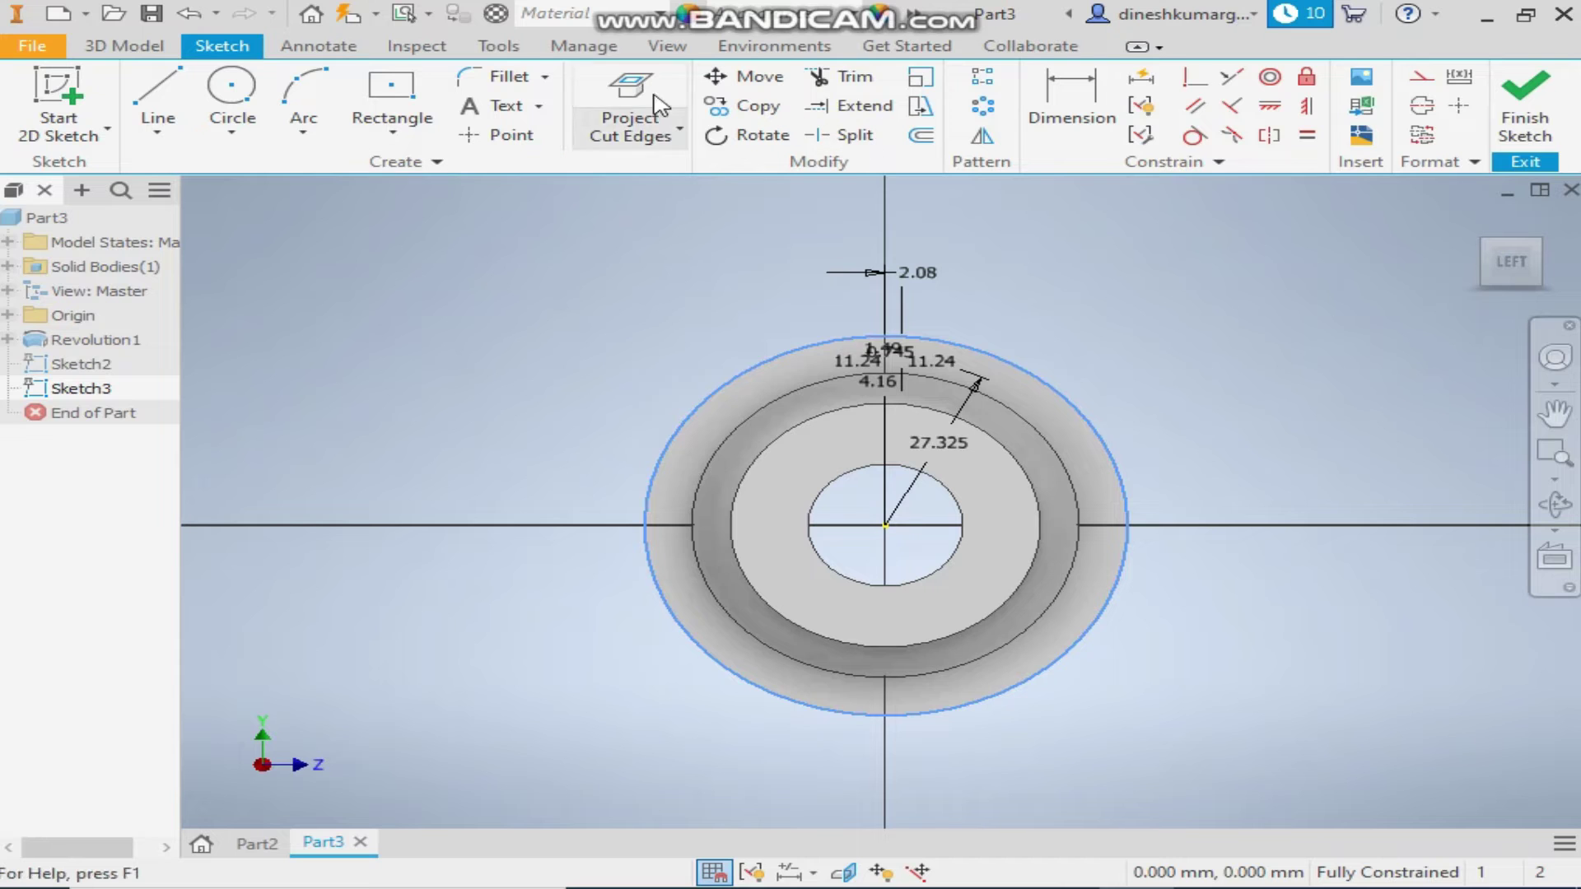
- Choose Project Geometry from the Project Cut Edges dropdown to project disc edges into Sketch3
left_click(677, 135)
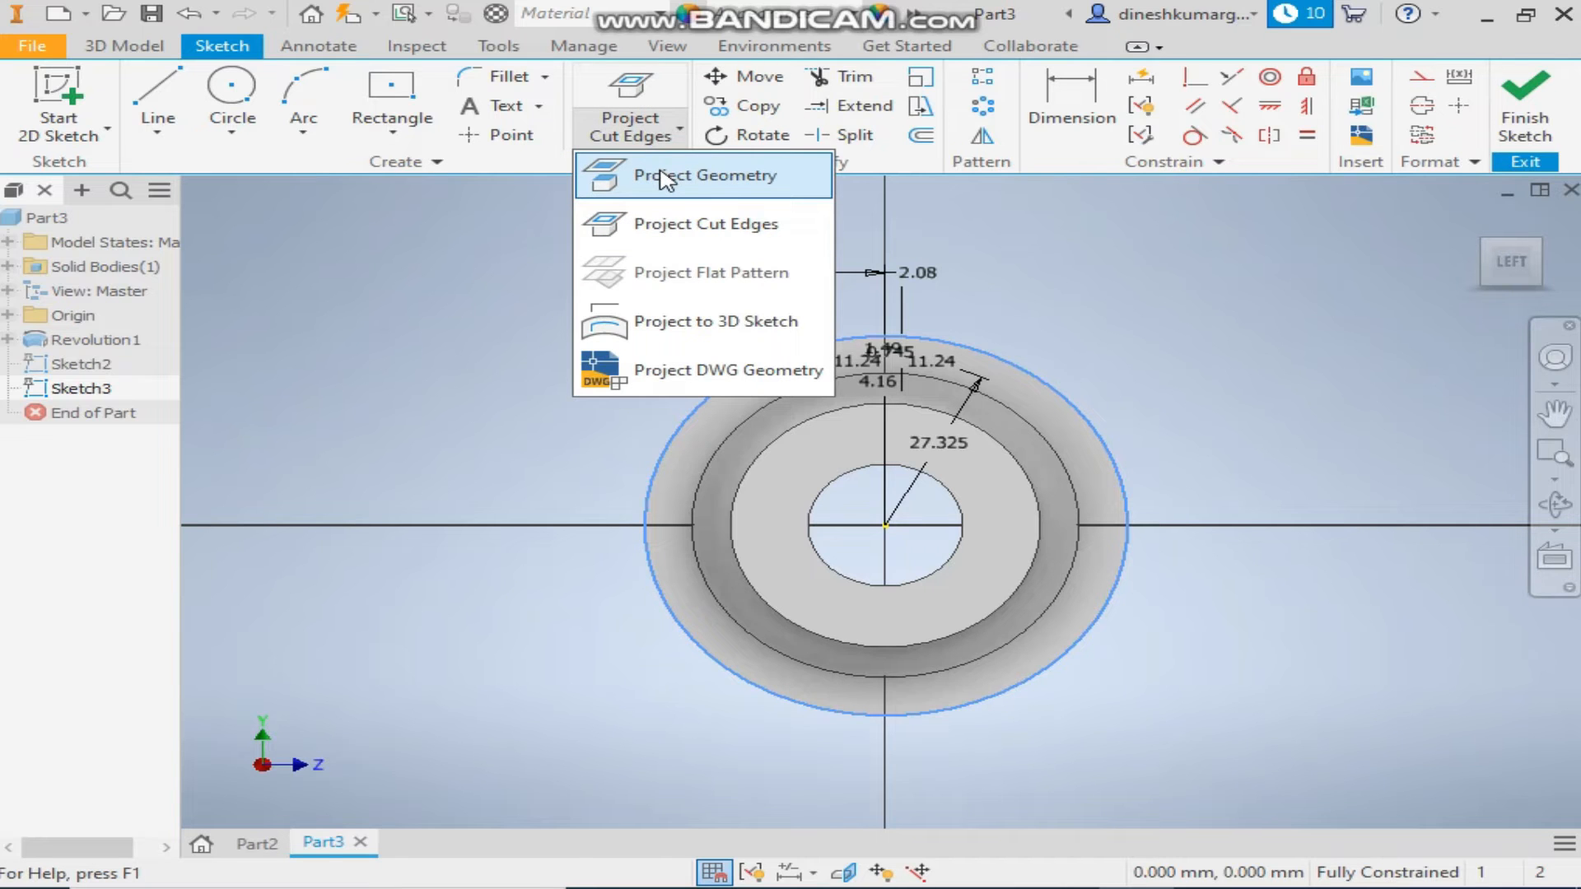
left_click(709, 175)
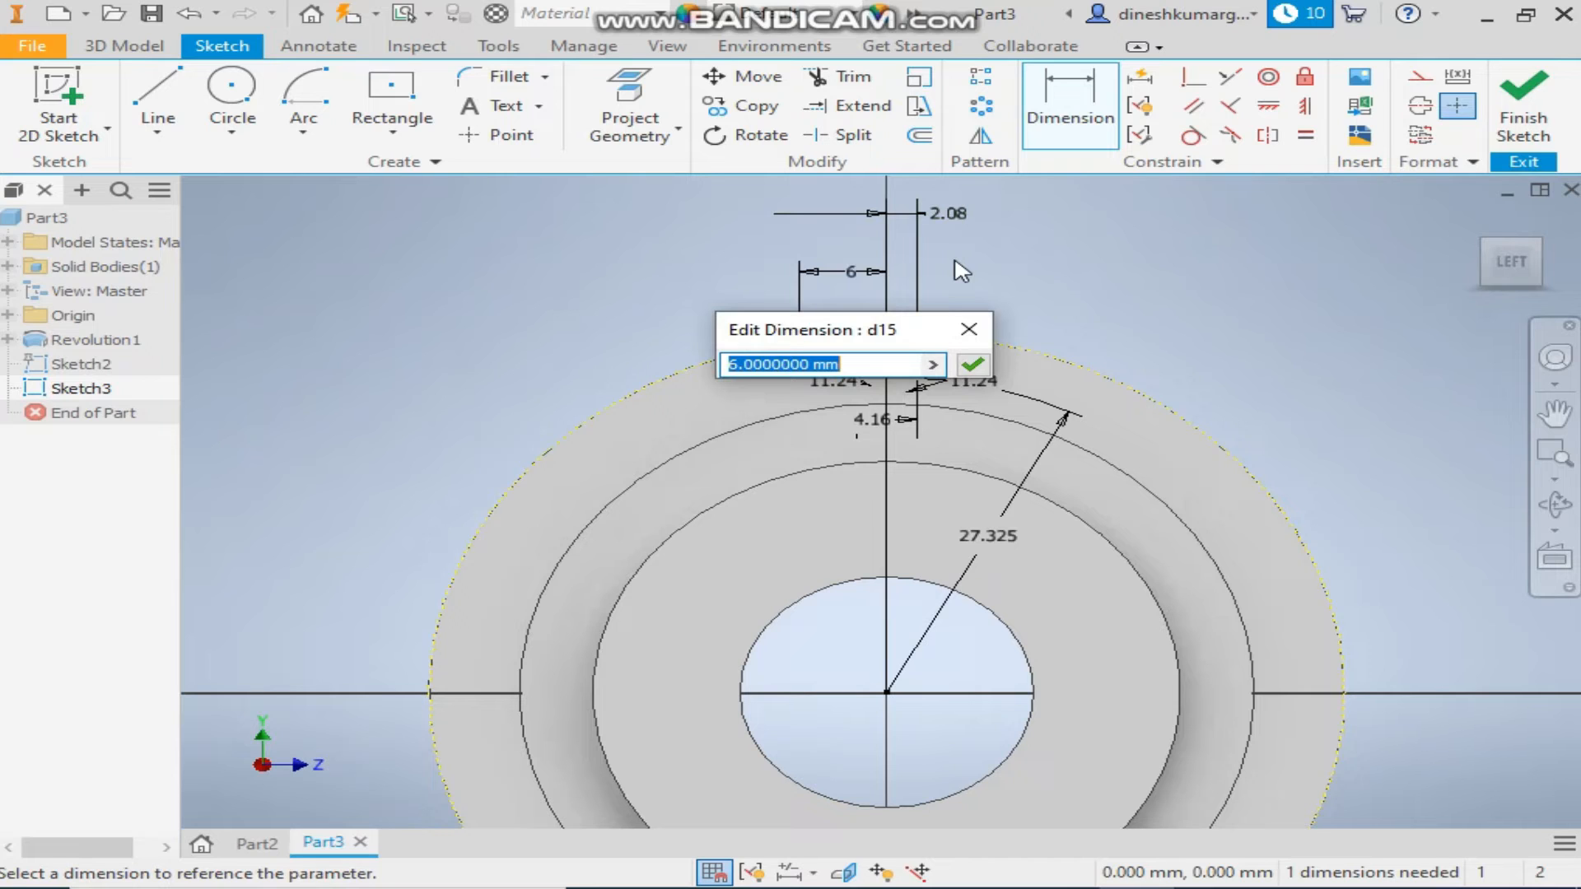
- Confirm the arc's width dimension value (5.83 / 2.915) above the disc
left_click(971, 364)
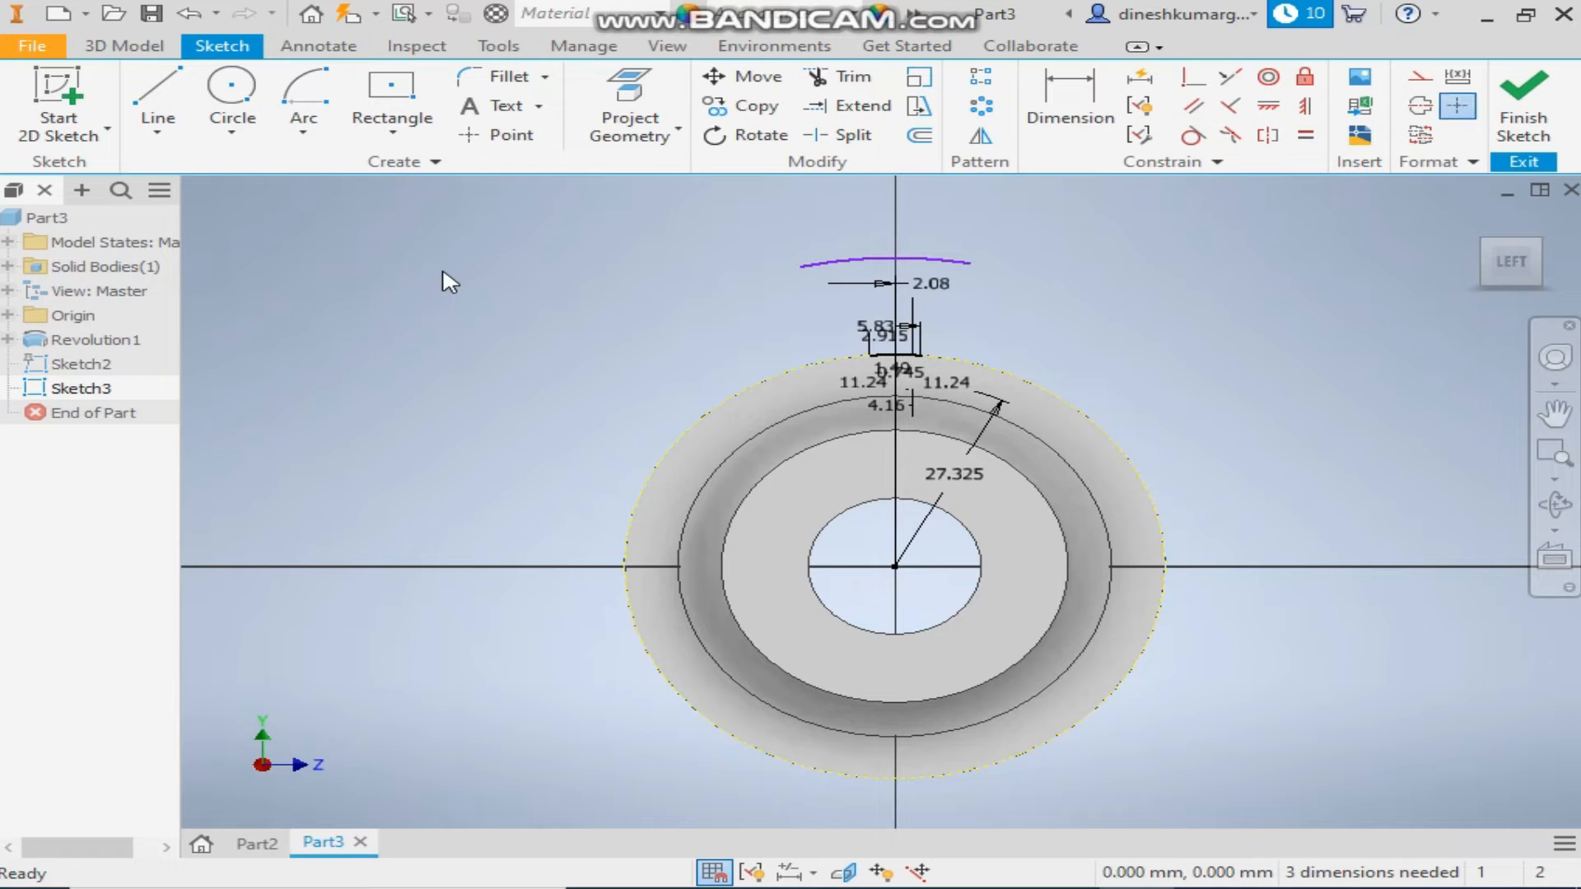
- Dimension the tooth-tip arc with a 37.28 radius and 0.975 and 7.986 offsets
left_click(1068, 101)
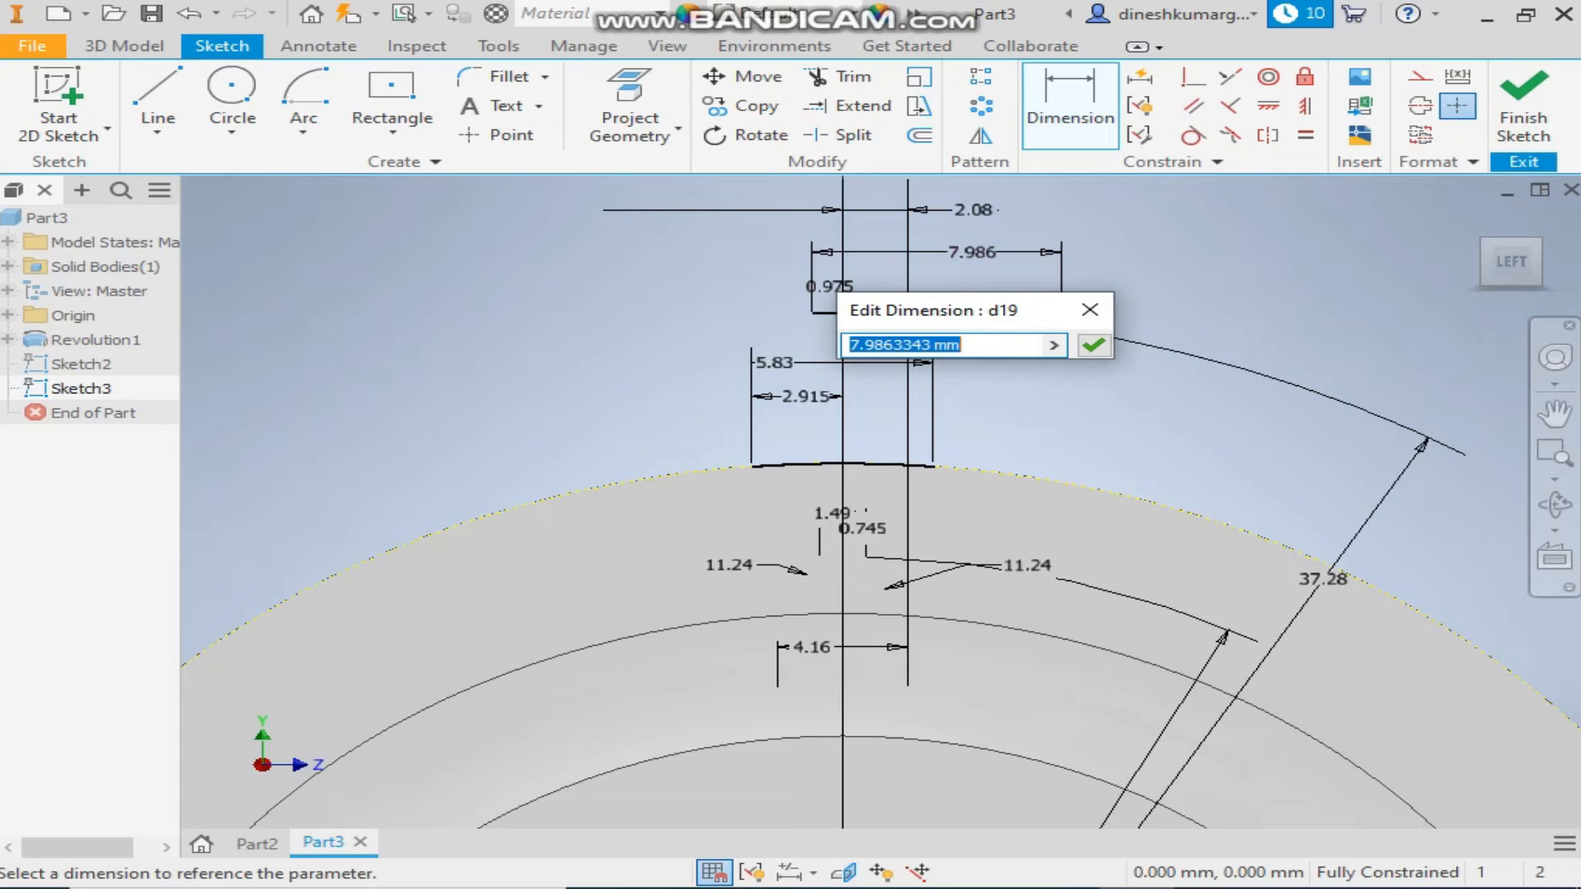
left_click(1092, 345)
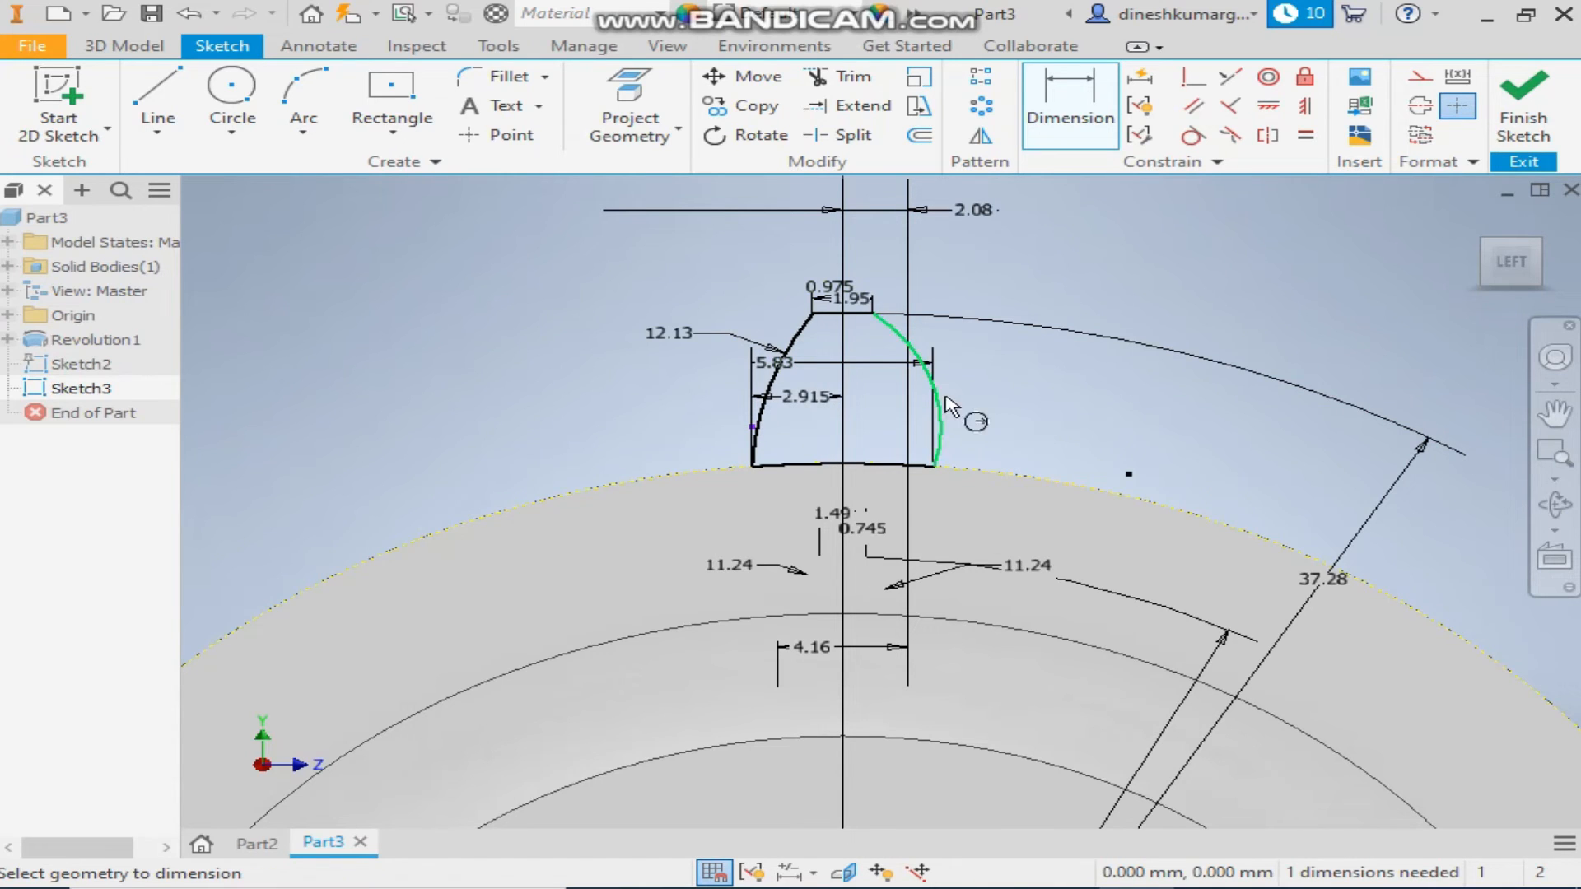